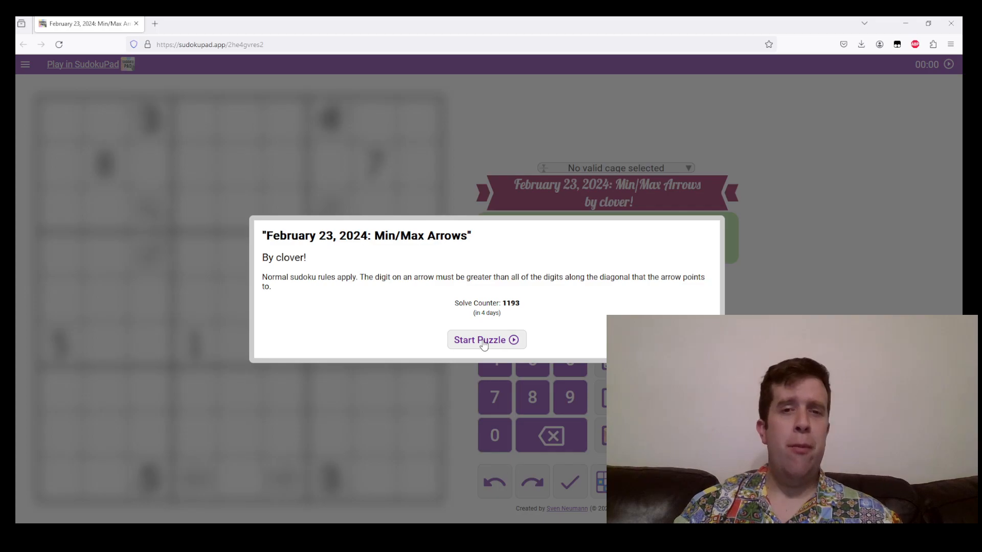
# Start the Min/Max Arrows puzzle and inspect the top 3 arrow's diagonal cells
pyautogui.click(487, 340)
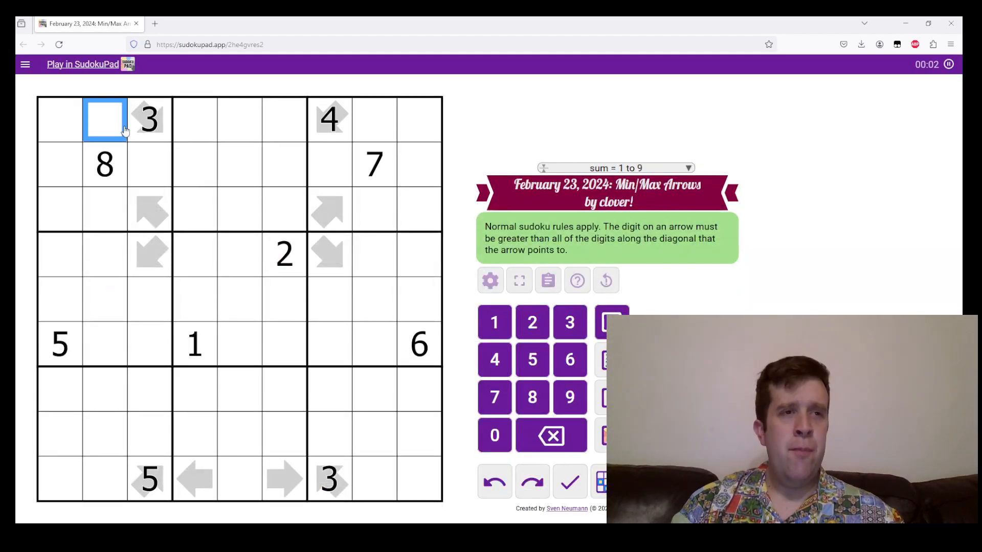
pyautogui.click(104, 165)
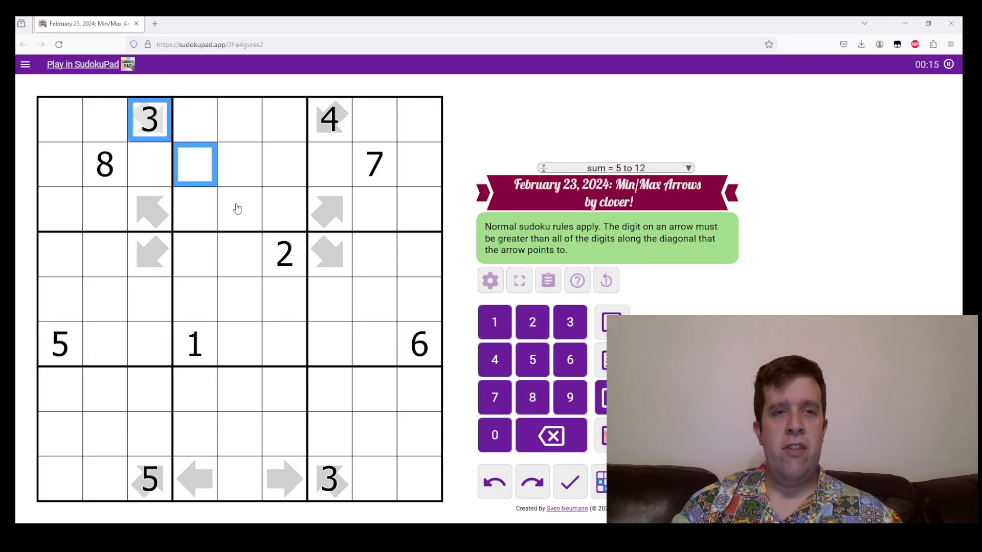
pyautogui.moveTo(194, 164); pyautogui.dragTo(330, 299)
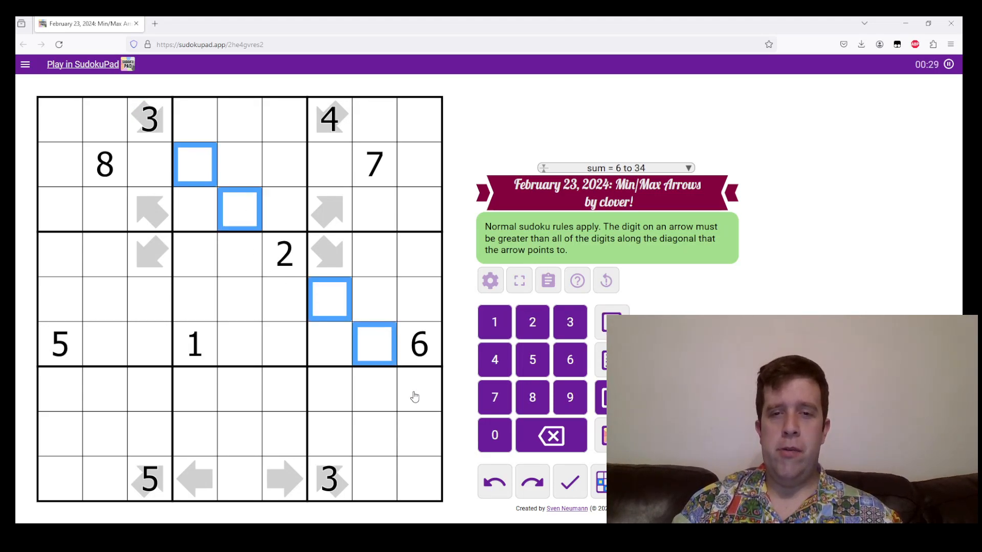
pyautogui.click(418, 391)
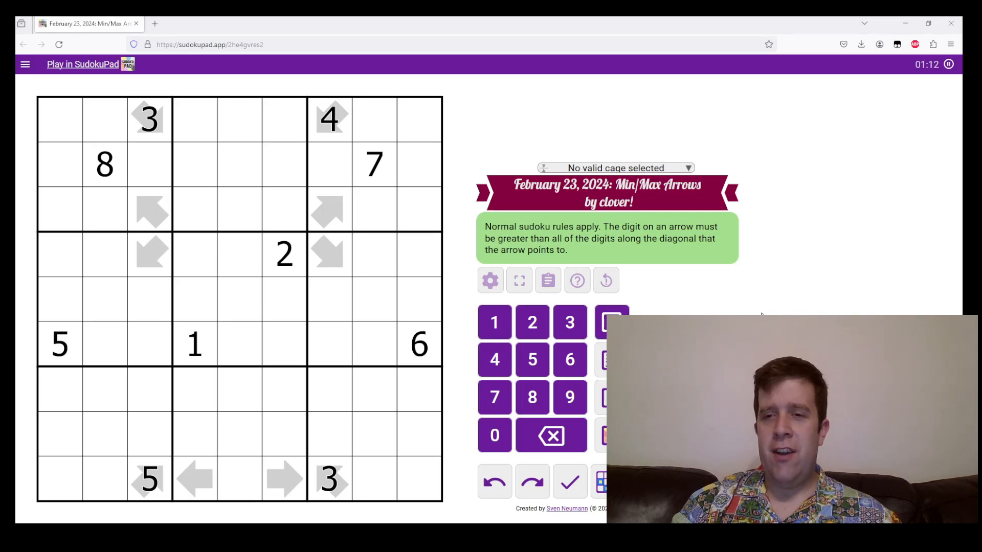
pyautogui.moveTo(299, 277)
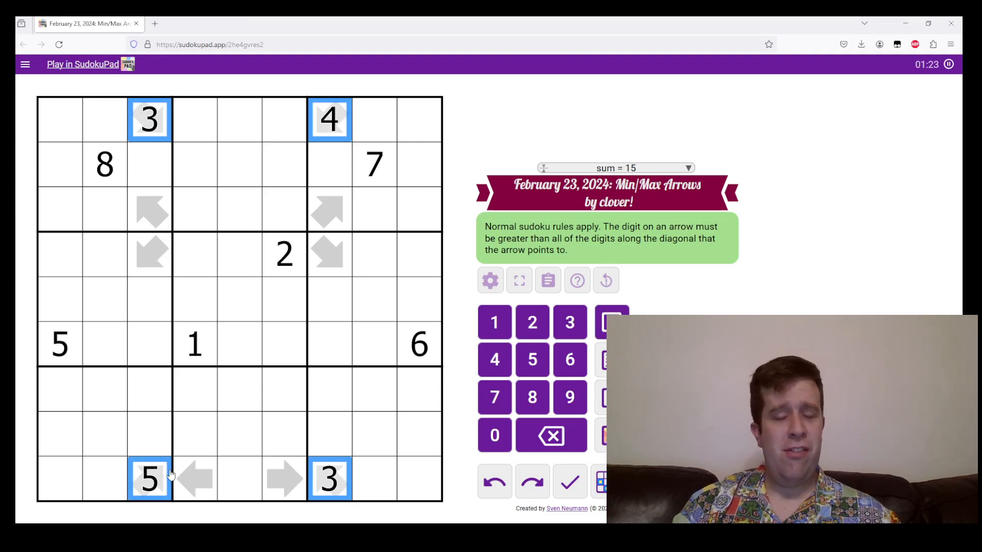
pyautogui.moveTo(184, 457)
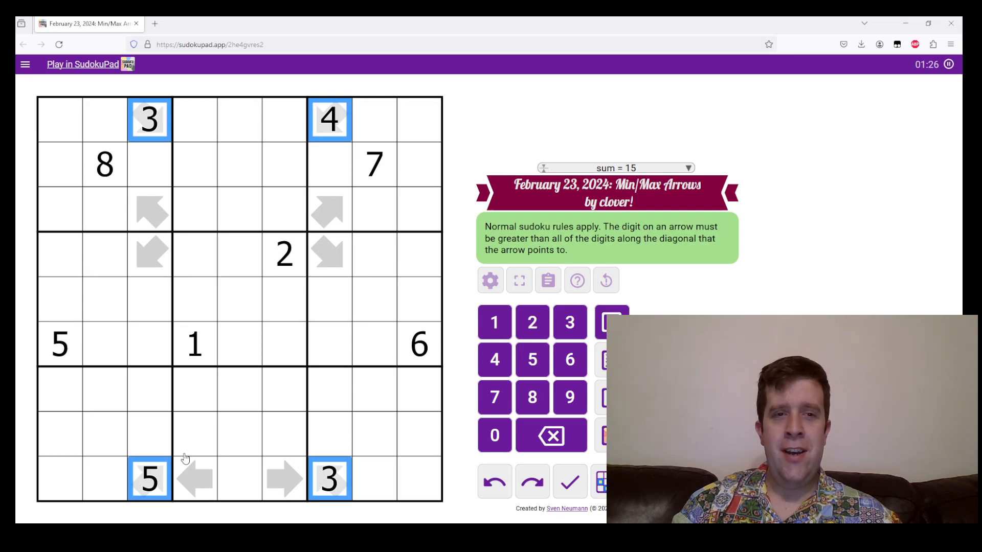
pyautogui.moveTo(215, 380)
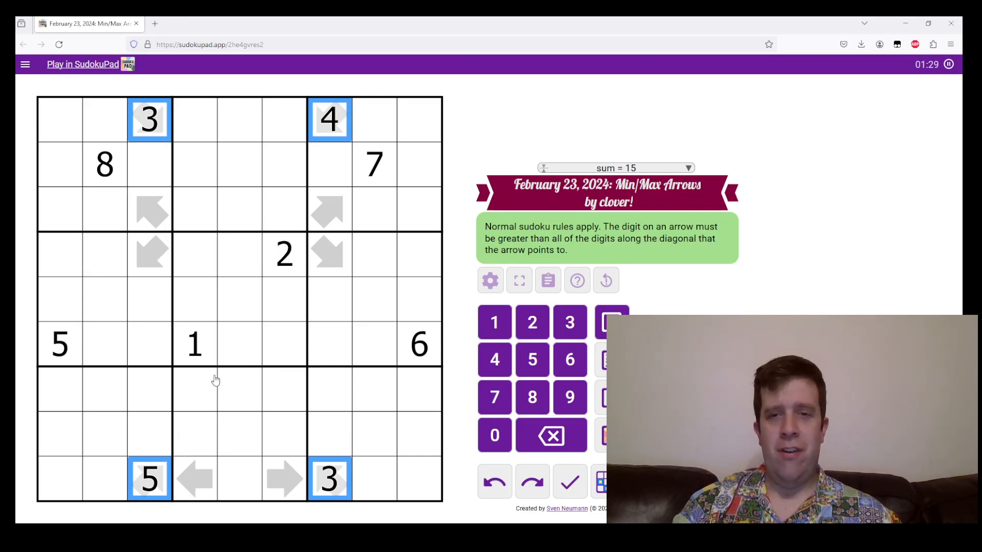
pyautogui.moveTo(233, 352)
pyautogui.write('12')
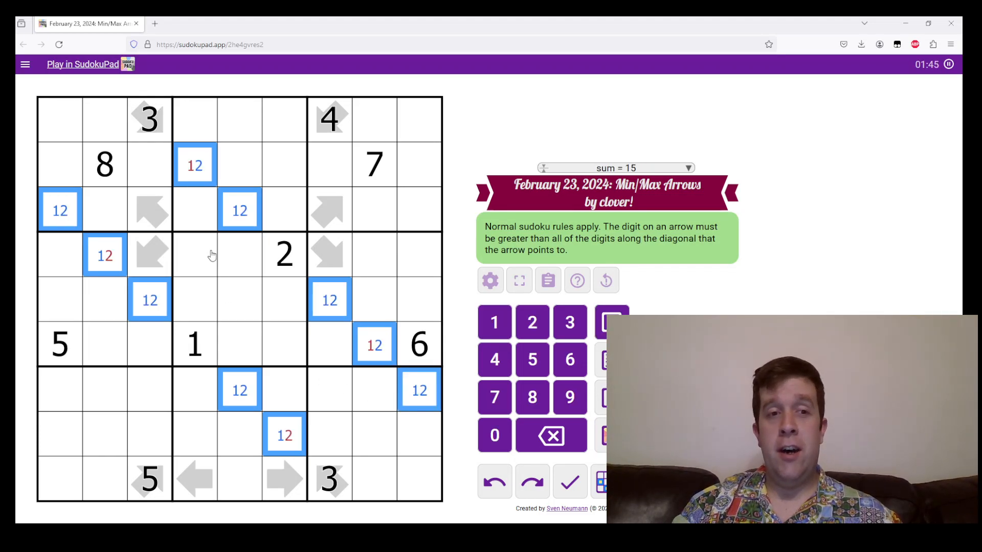
# Put 3 into four selected diagonal cells, then 4 into another cell group
pyautogui.click(195, 165)
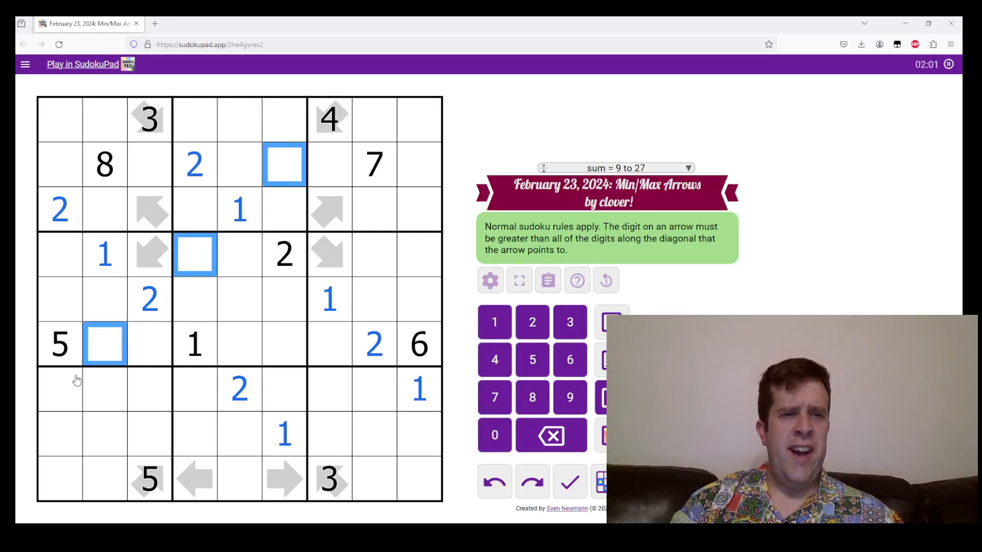
pyautogui.click(61, 389)
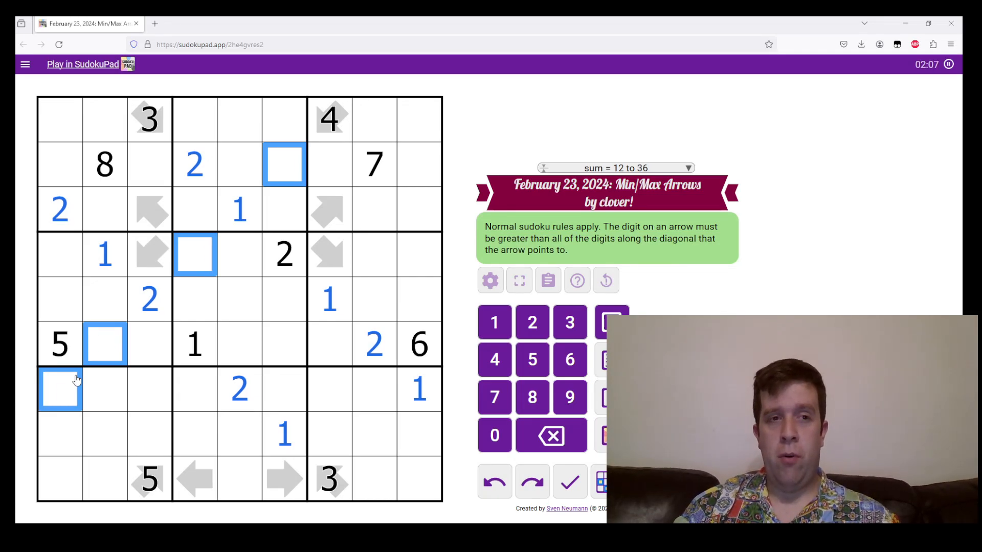
pyautogui.click(569, 322)
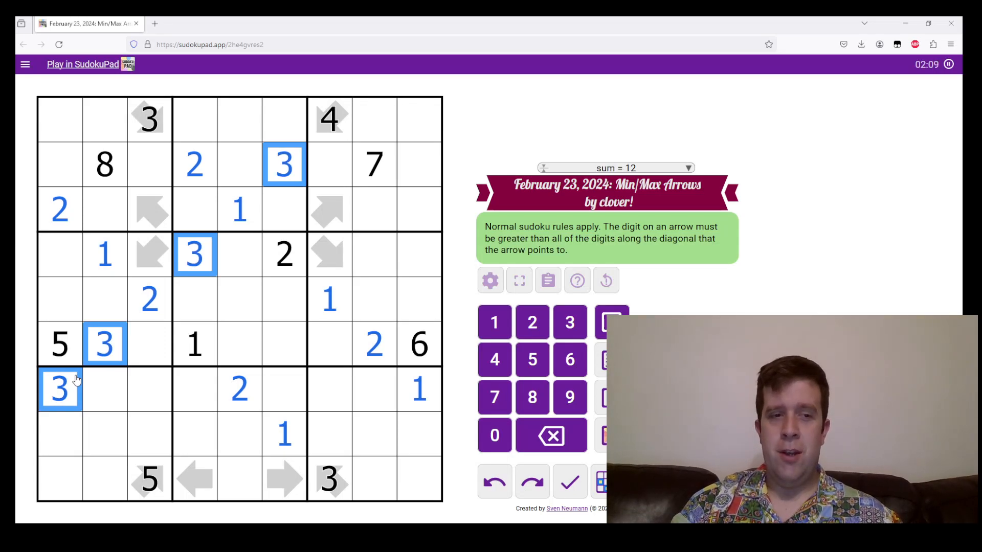
pyautogui.moveTo(202, 323)
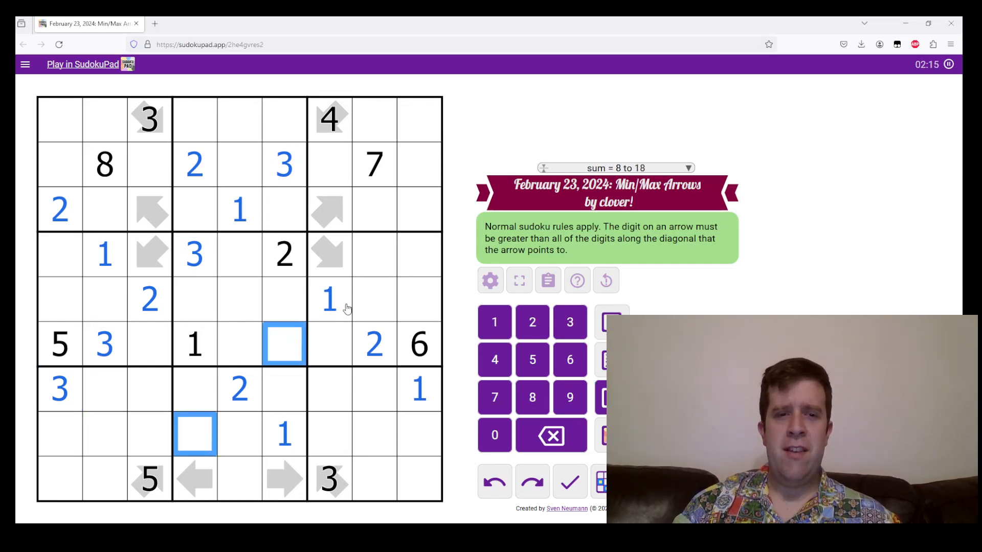
pyautogui.click(396, 254)
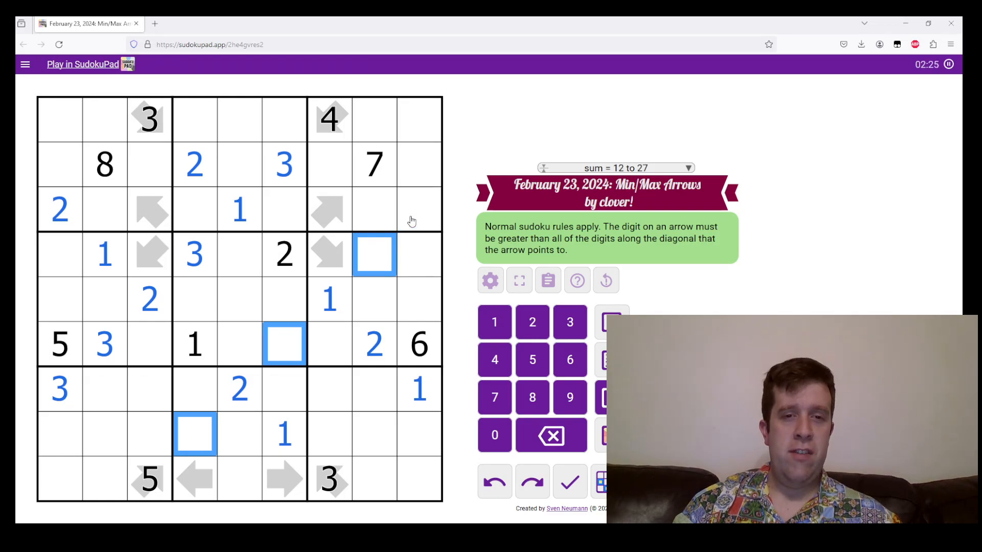
pyautogui.write('4')
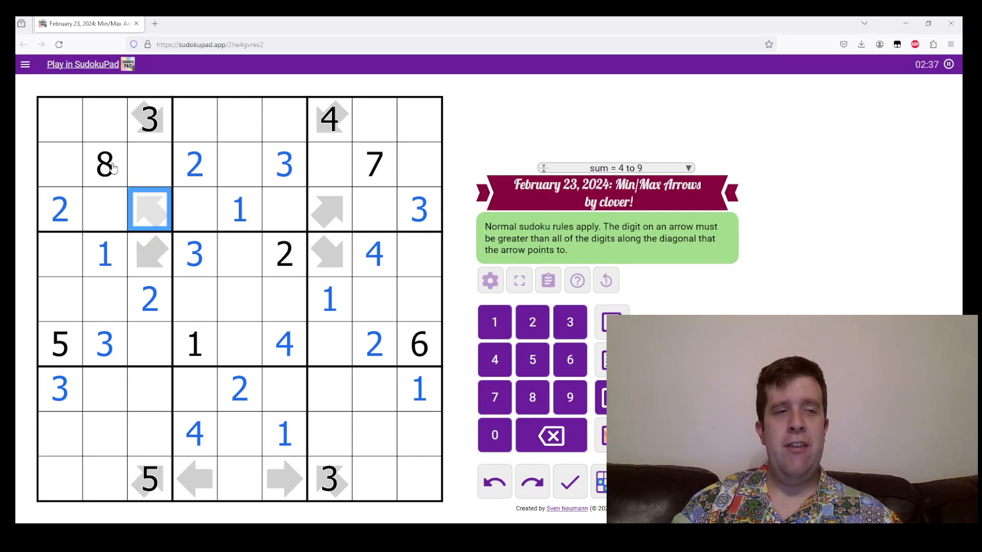
# Enter 9 and 8 in arrow cells; pencil 678 and 79 in the lower-left arrow cells
pyautogui.click(569, 398)
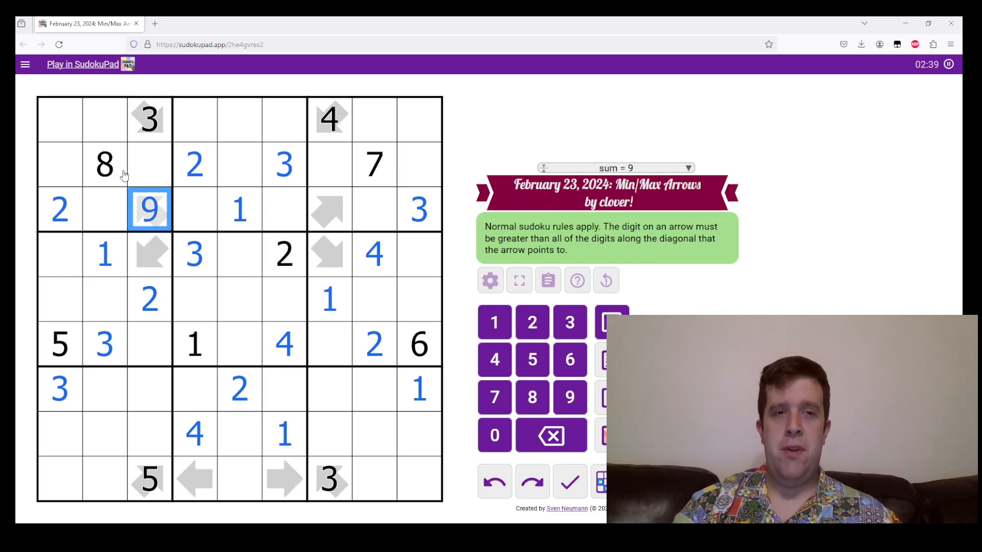
pyautogui.click(374, 164)
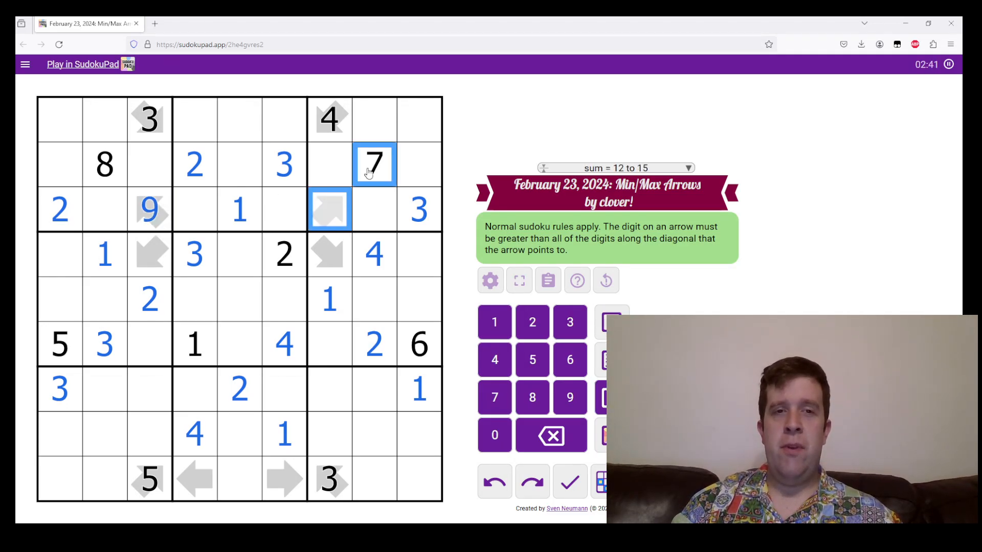
pyautogui.click(150, 210)
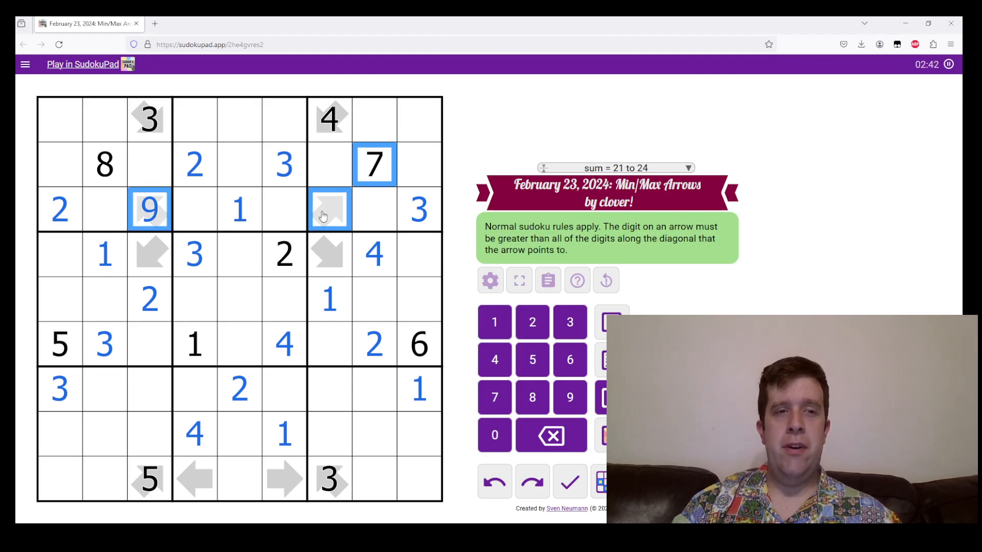
pyautogui.write('8')
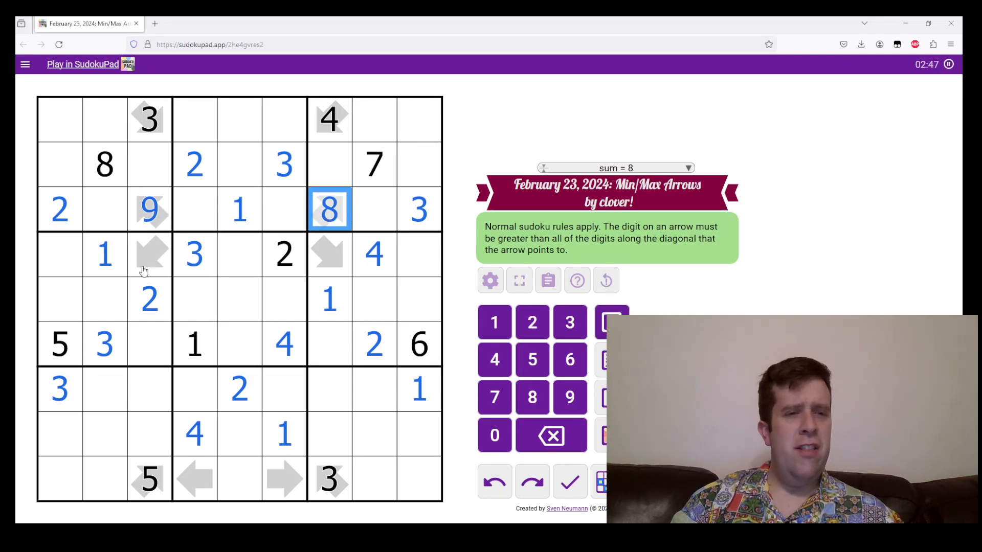
pyautogui.click(149, 254)
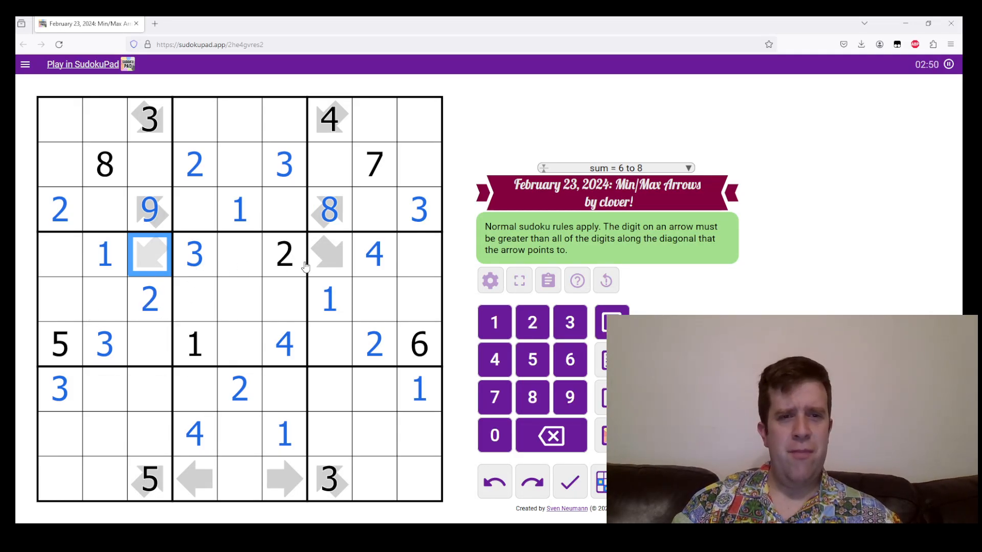
pyautogui.click(329, 255)
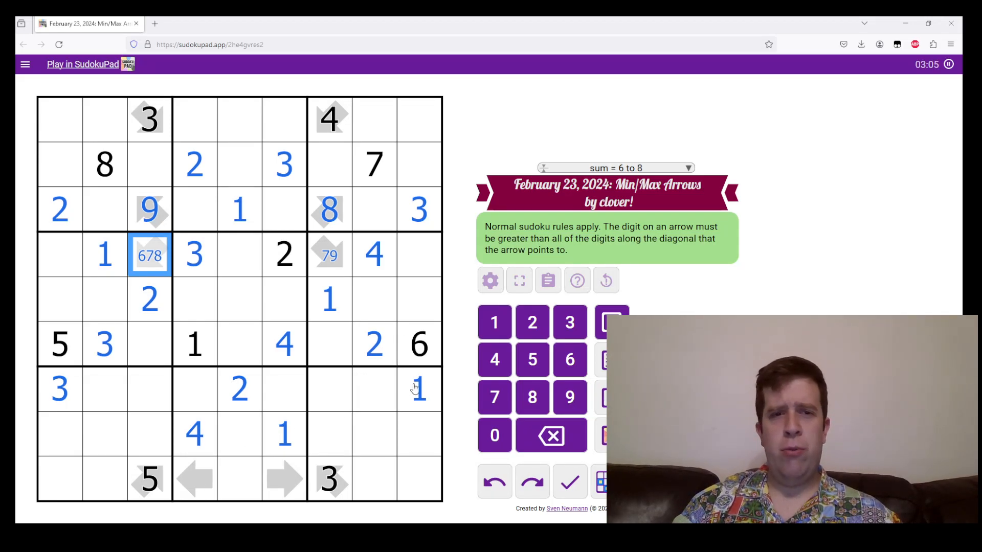
# Place blue 1s, 2s and 3s, including a 1 beside the given 8
pyautogui.click(495, 322)
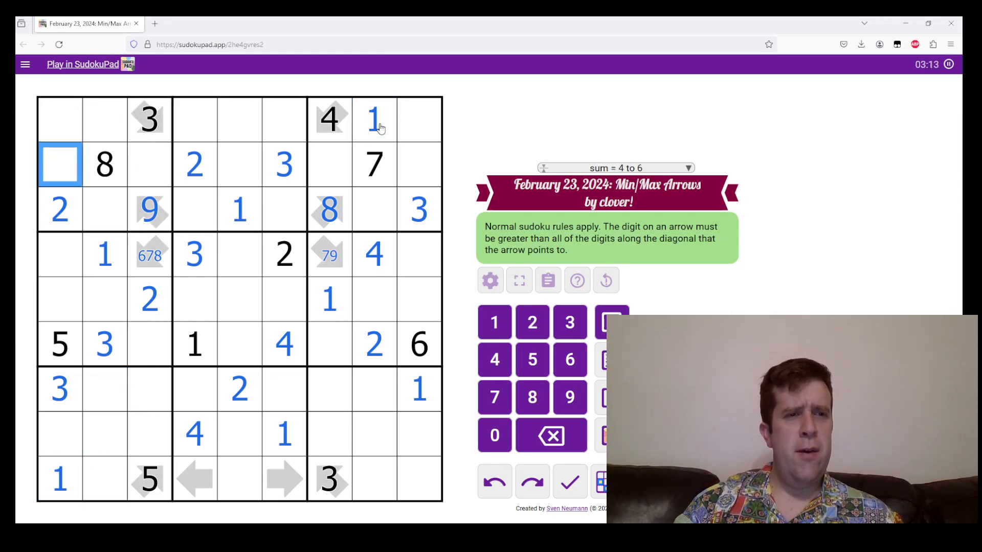
pyautogui.click(149, 254)
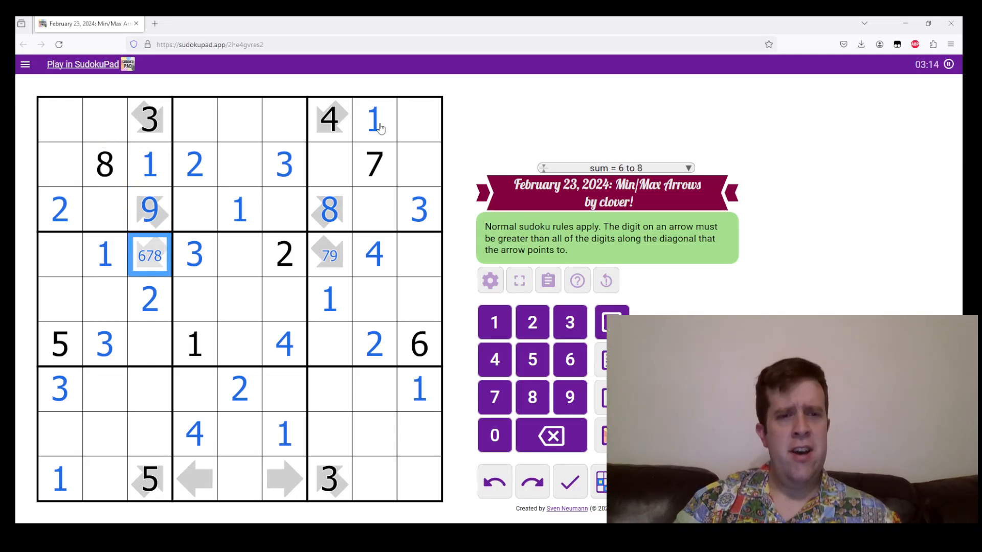
pyautogui.click(240, 388)
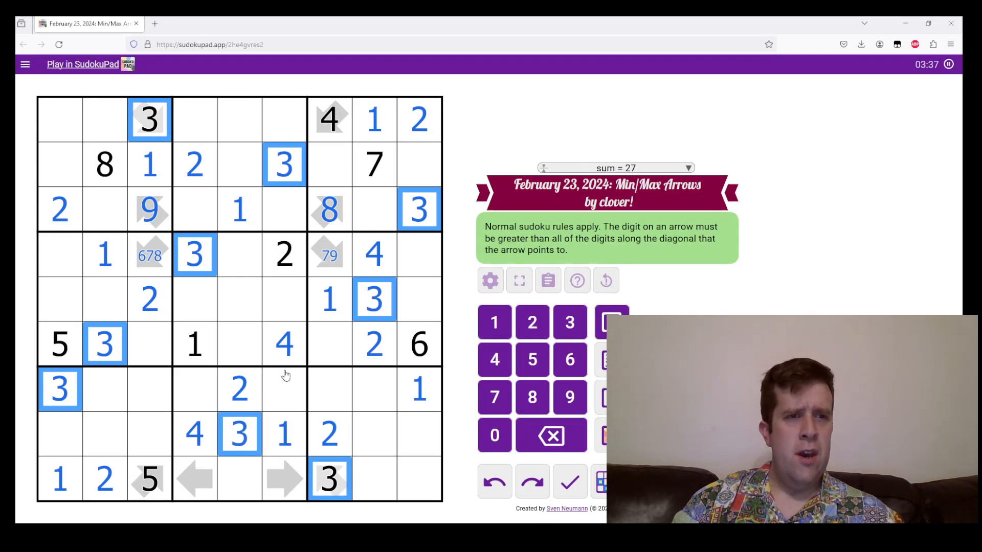
pyautogui.click(284, 345)
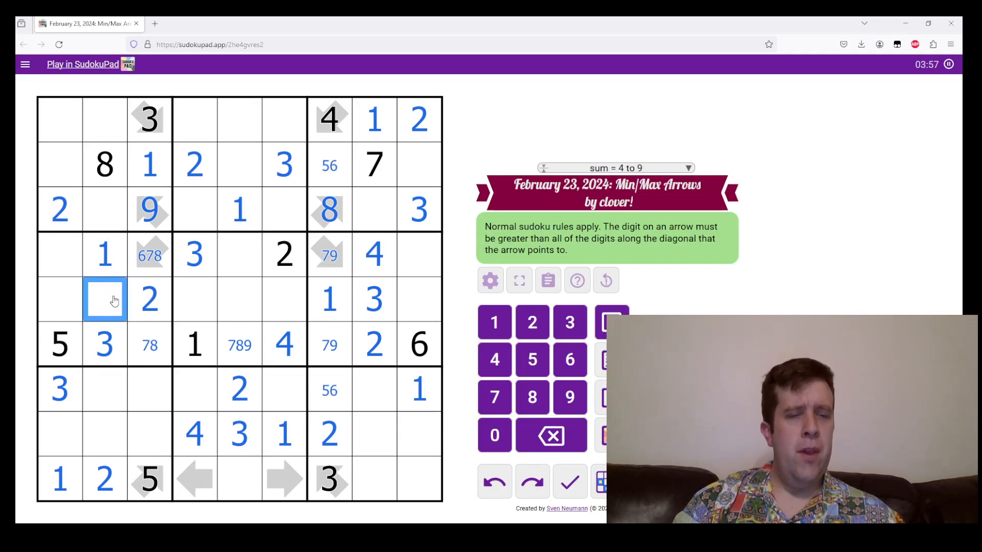
# Enter 9, 7 and 4 in column 9 with 5/8 and 5/6 centre marks nearby
pyautogui.click(149, 256)
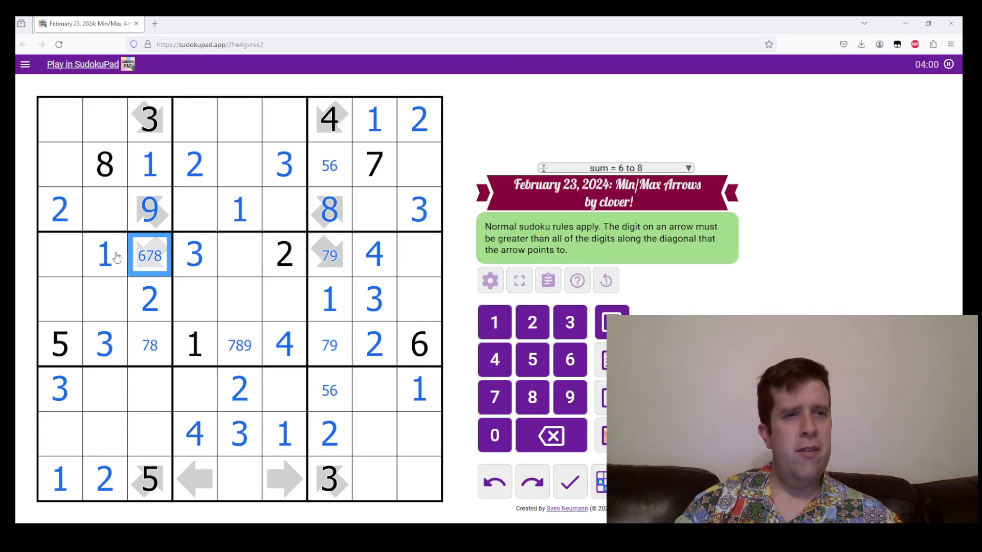
pyautogui.moveTo(225, 421)
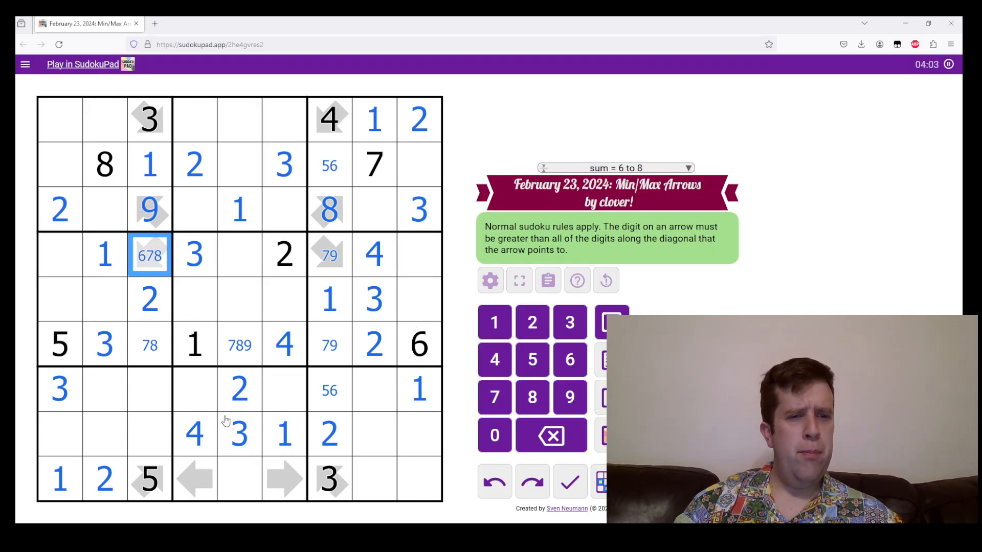
pyautogui.click(194, 434)
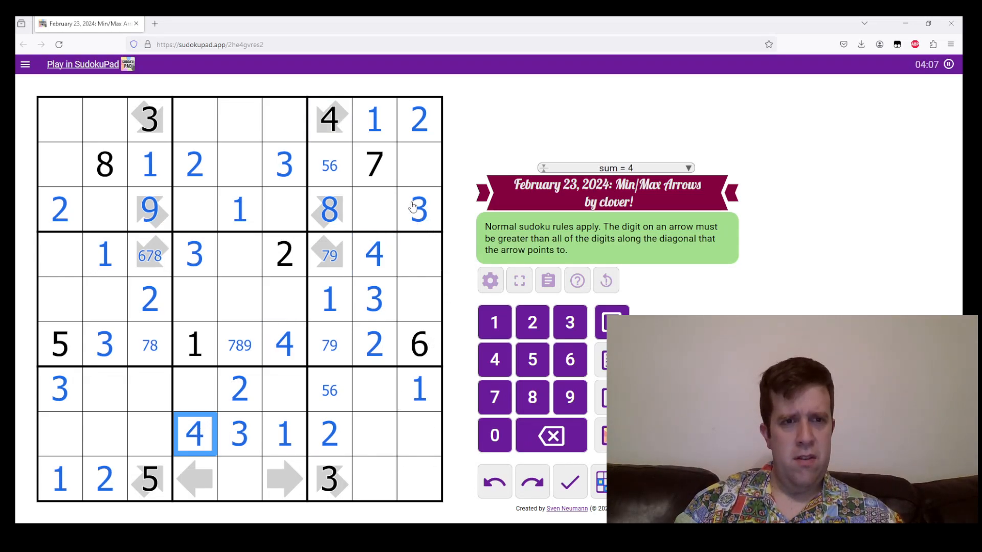
pyautogui.moveTo(388, 218)
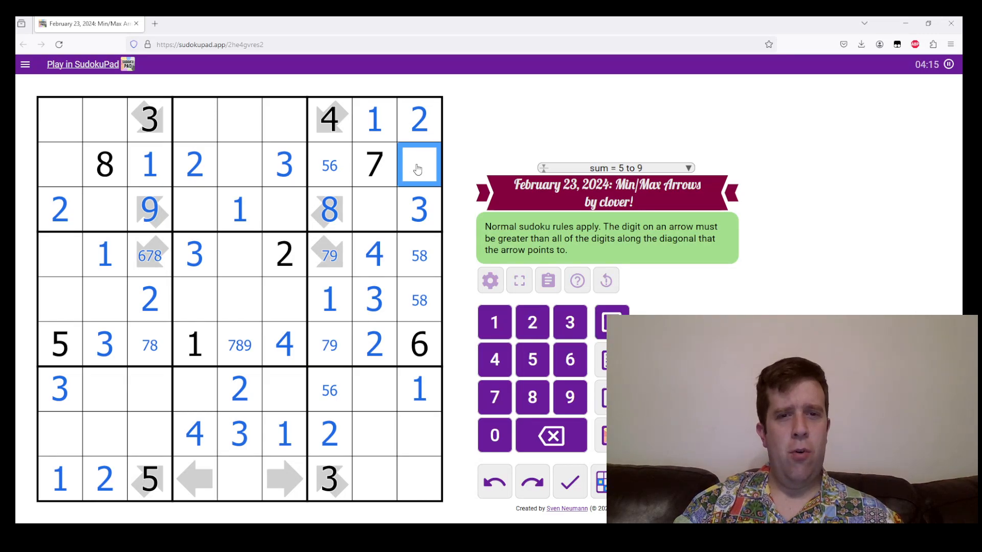
pyautogui.write('9')
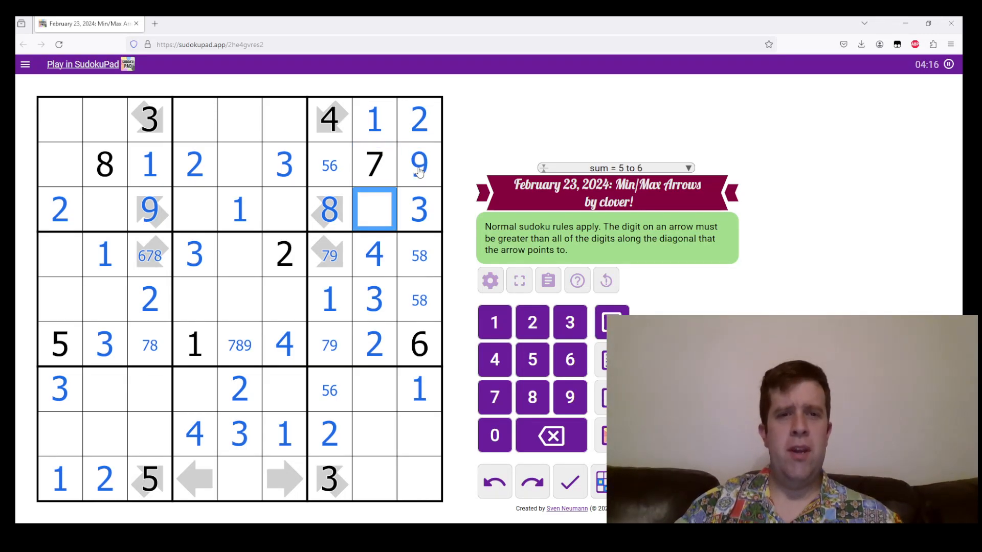
pyautogui.click(419, 165)
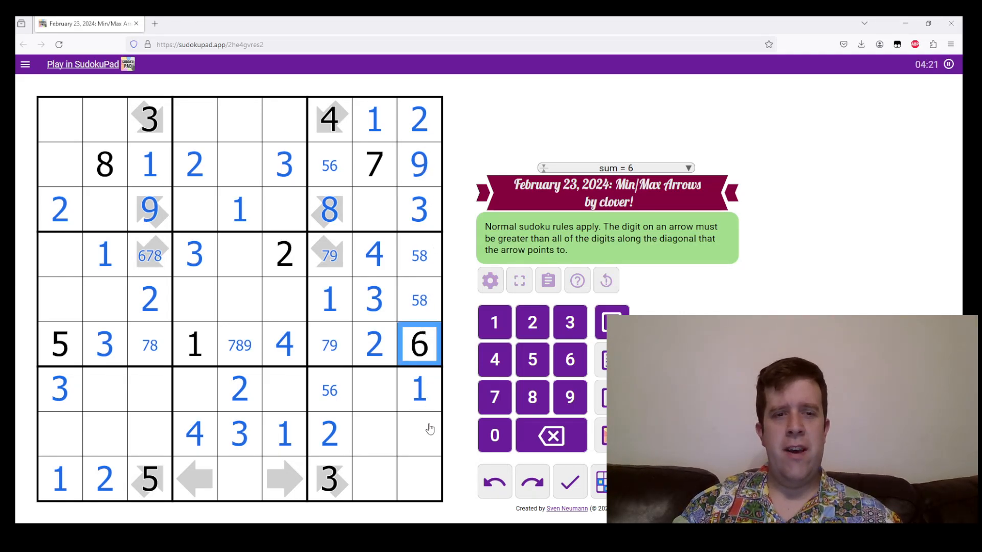
pyautogui.click(419, 435)
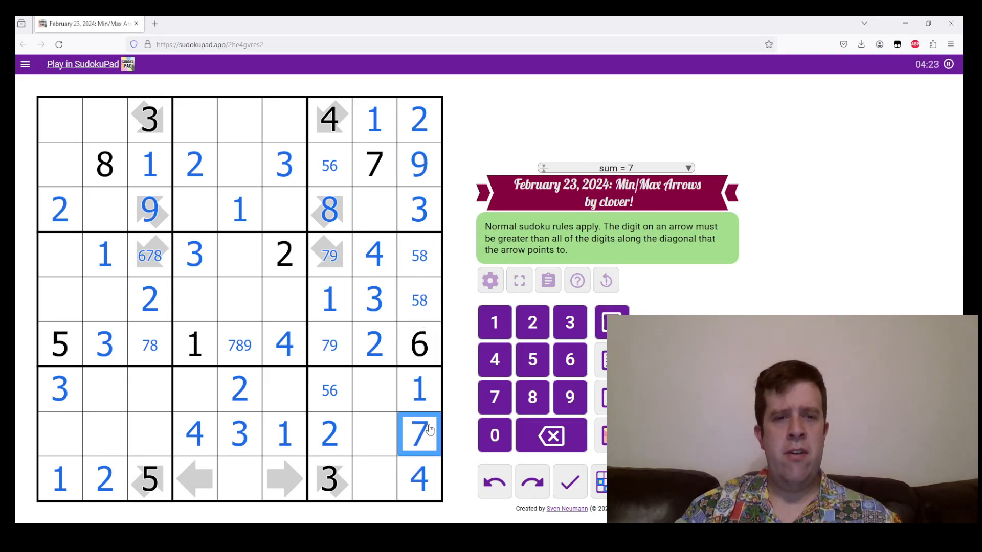
pyautogui.click(284, 479)
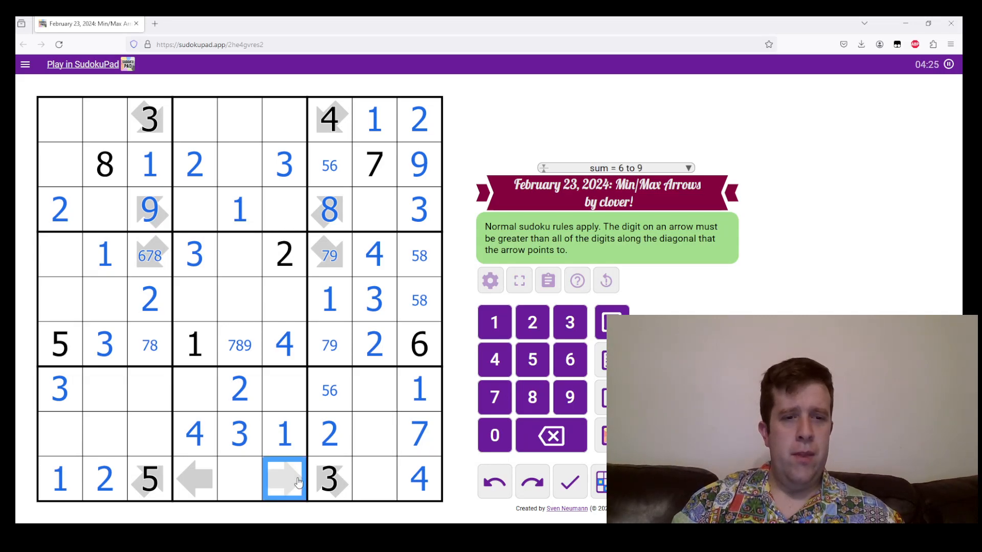
pyautogui.moveTo(394, 460)
pyautogui.write('56')
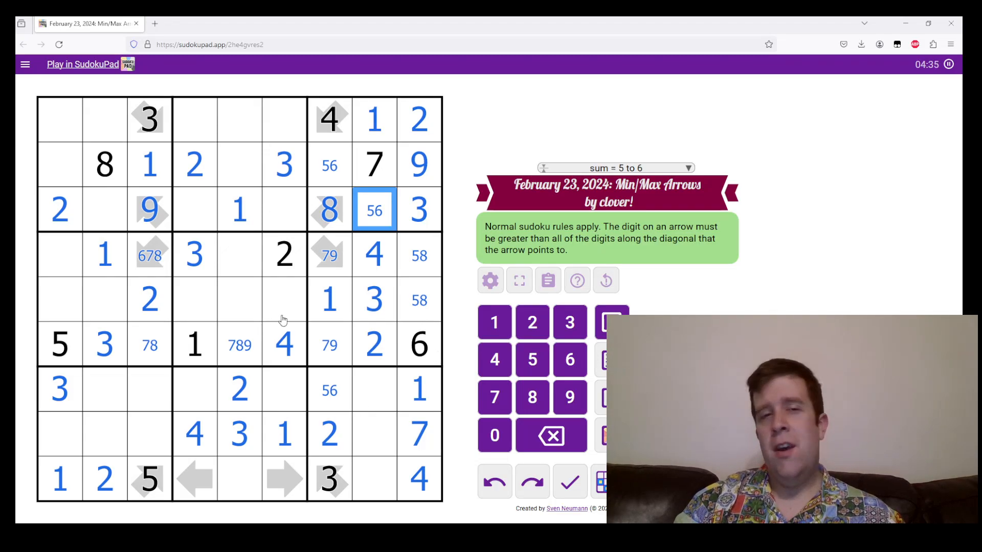
# Resolve the 5/6 cells, corner-mark 5 in row 7, and enter 9 and 8 in row 9
pyautogui.click(195, 390)
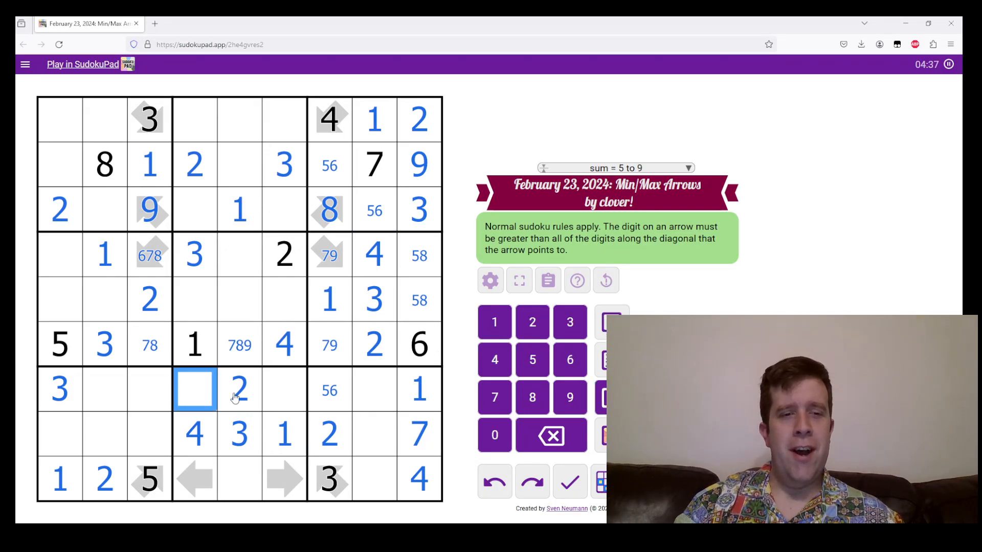
pyautogui.click(284, 389)
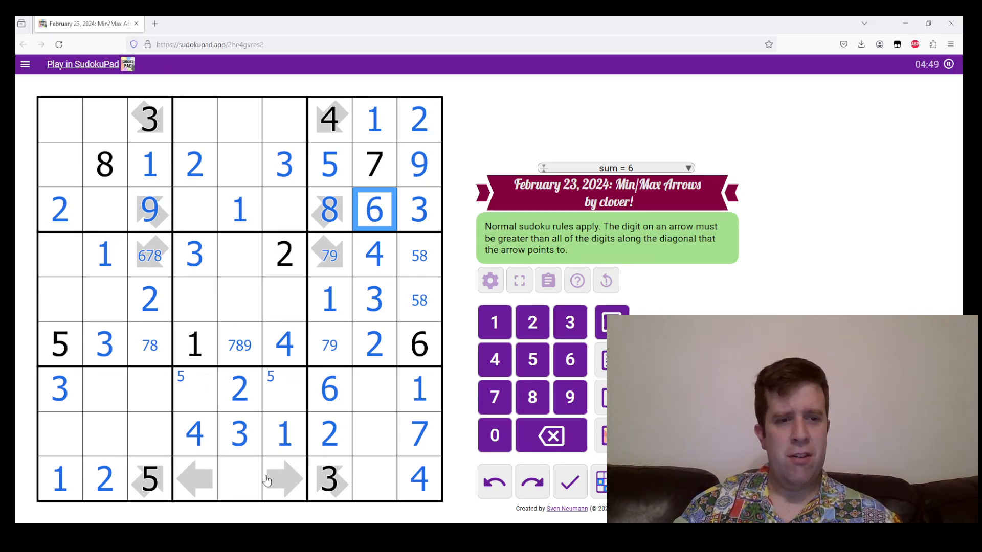
pyautogui.click(195, 479)
pyautogui.write('6789')
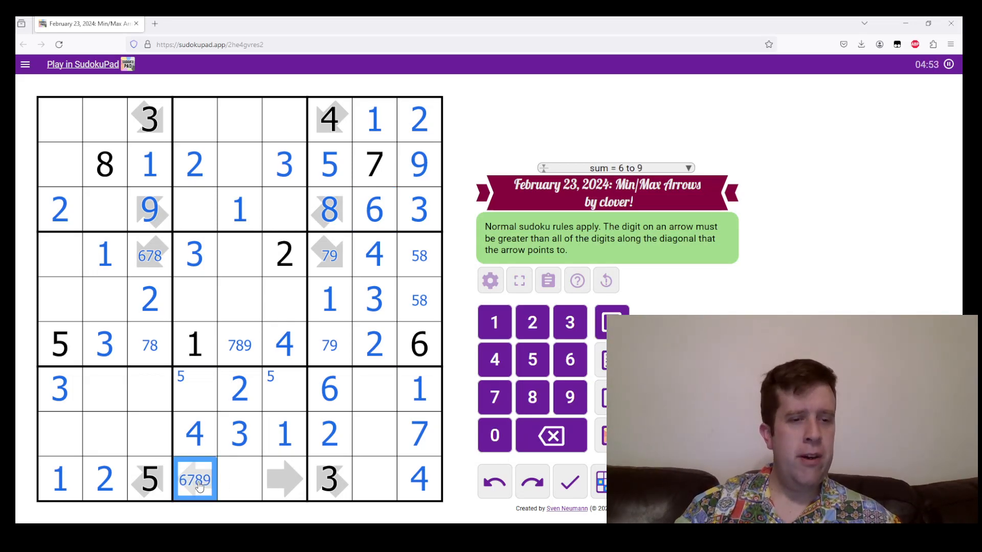
pyautogui.click(285, 480)
pyautogui.write('9')
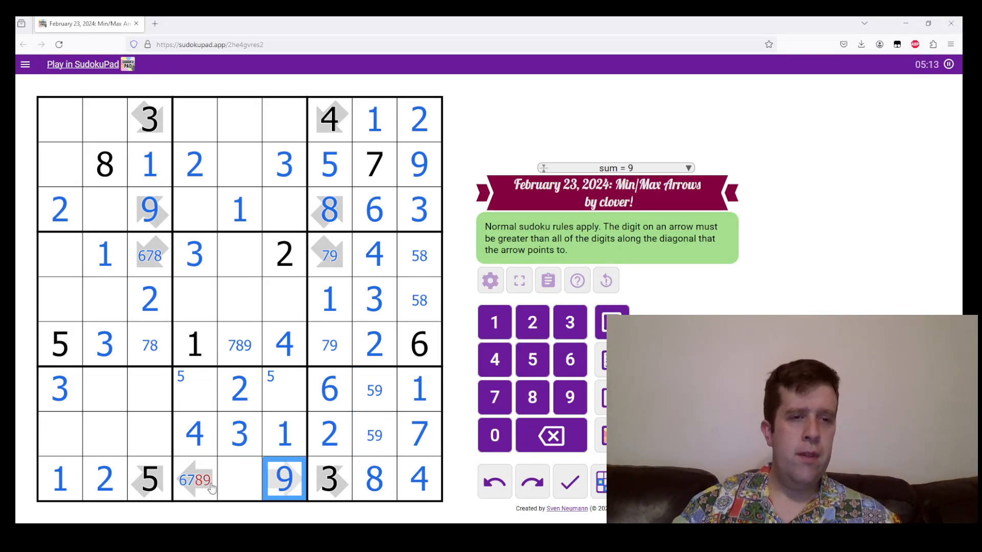
# Narrow bottom arrow cells to 6/7, place 9, 5, 7, 4, and mark 689/69/68 in row 8
pyautogui.click(195, 480)
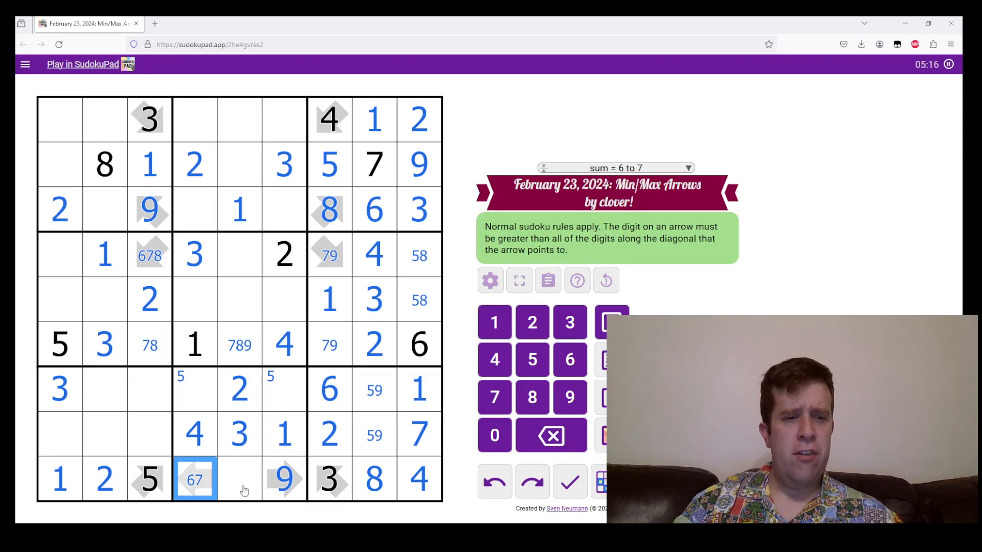
pyautogui.click(239, 479)
pyautogui.write('67')
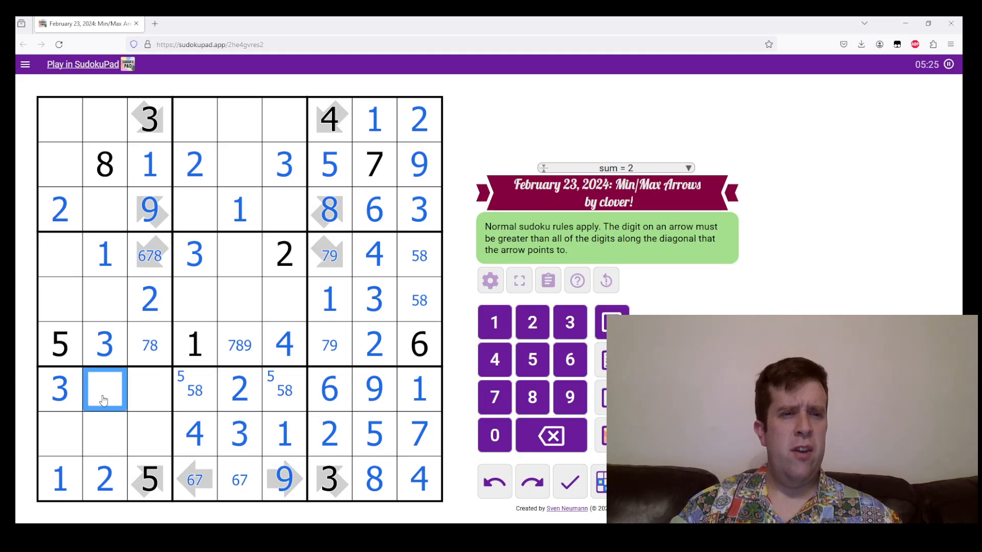
pyautogui.click(149, 435)
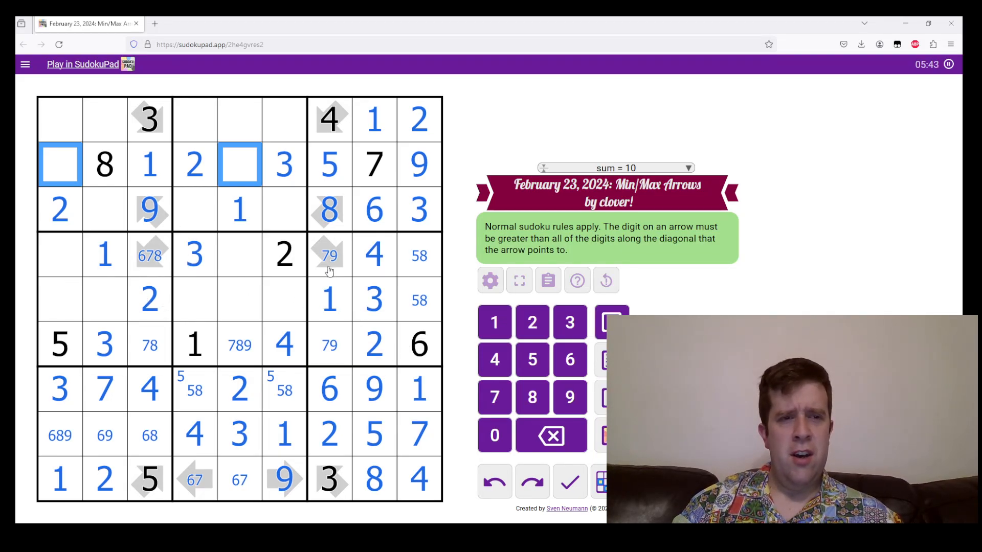
pyautogui.click(149, 255)
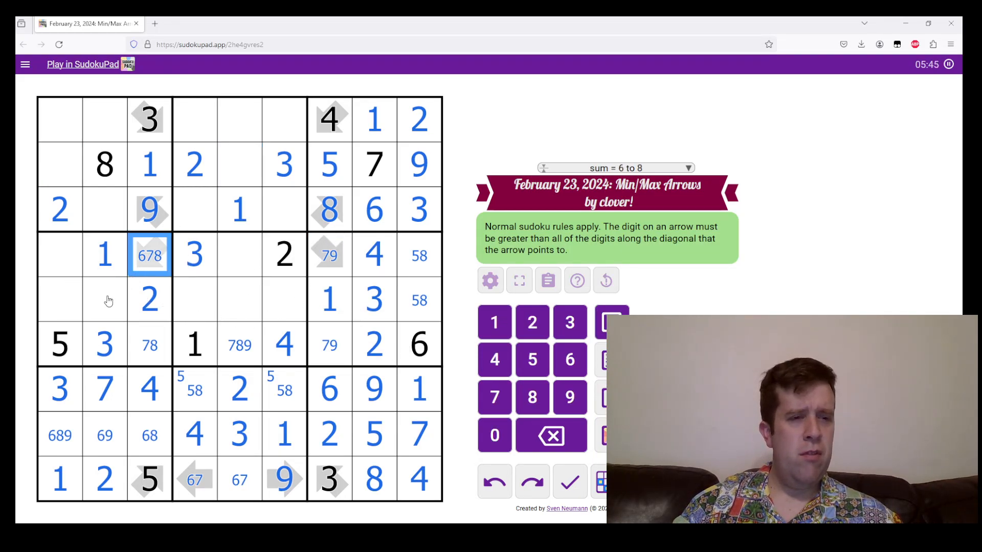
pyautogui.click(104, 299)
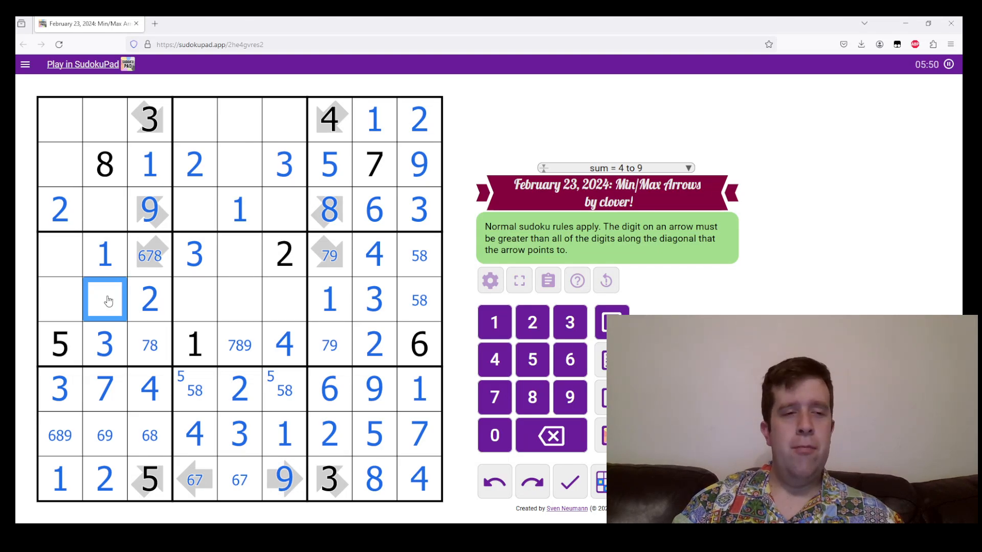
# Enter 4, 6 and 9 in column 2 and reduce the 678 arrow cell to 7/8
pyautogui.click(149, 253)
pyautogui.write('46')
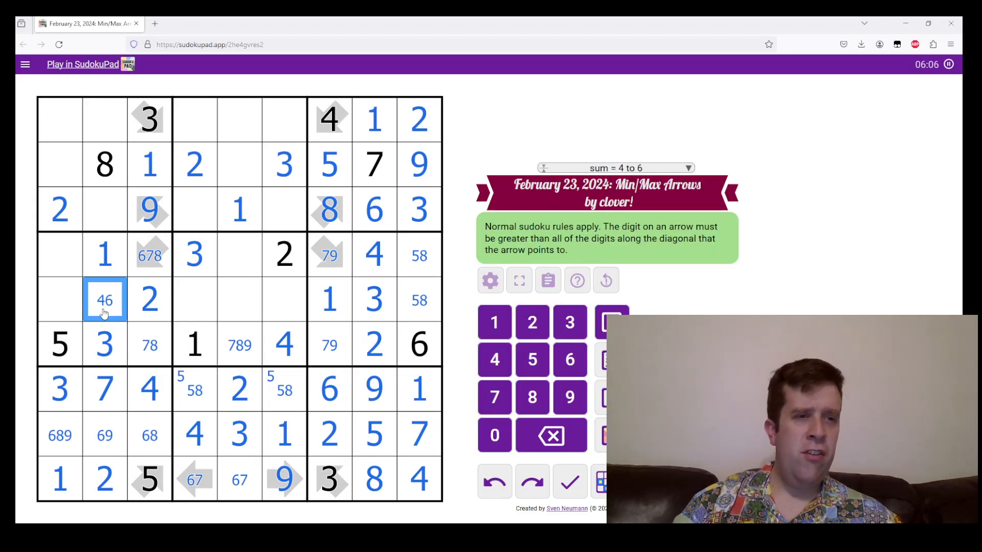
pyautogui.moveTo(88, 299)
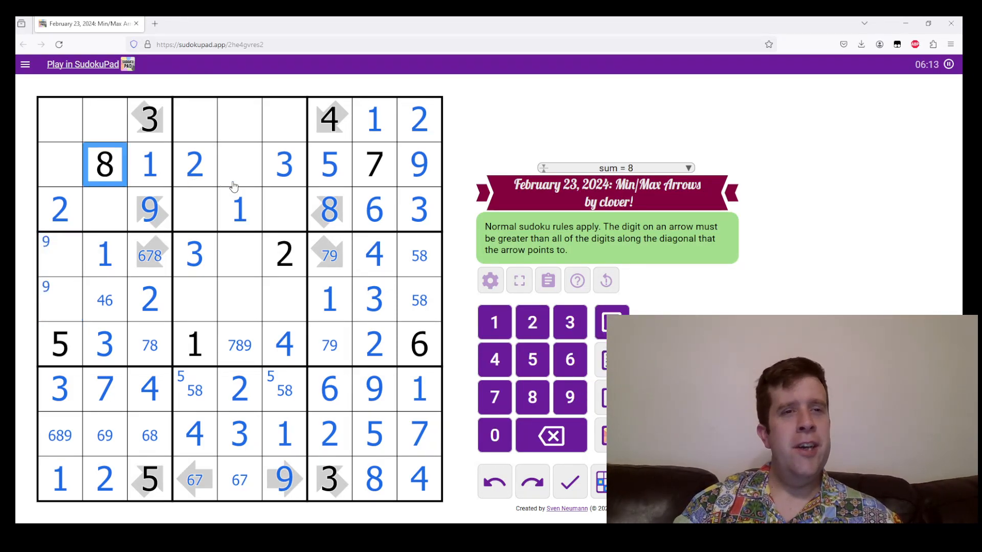
pyautogui.click(240, 164)
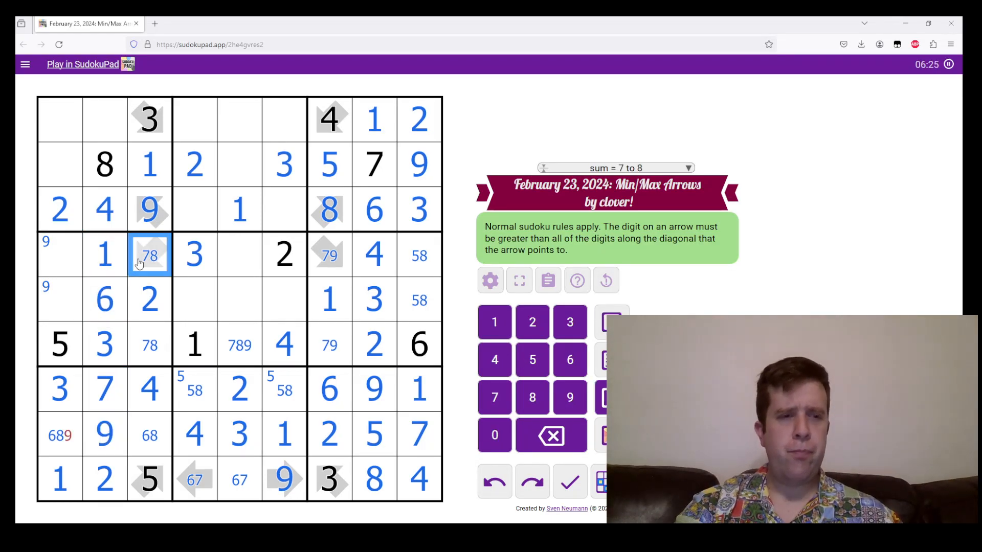
# Complete column 1, set the arrow cells to 8 and 7, and add 7 and 6 top-left
pyautogui.click(59, 254)
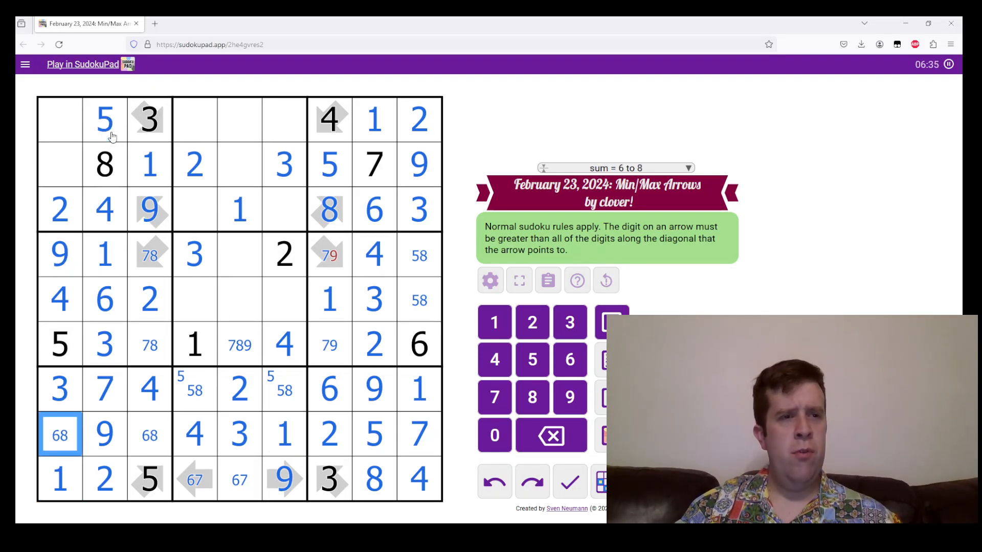
pyautogui.moveTo(328, 264)
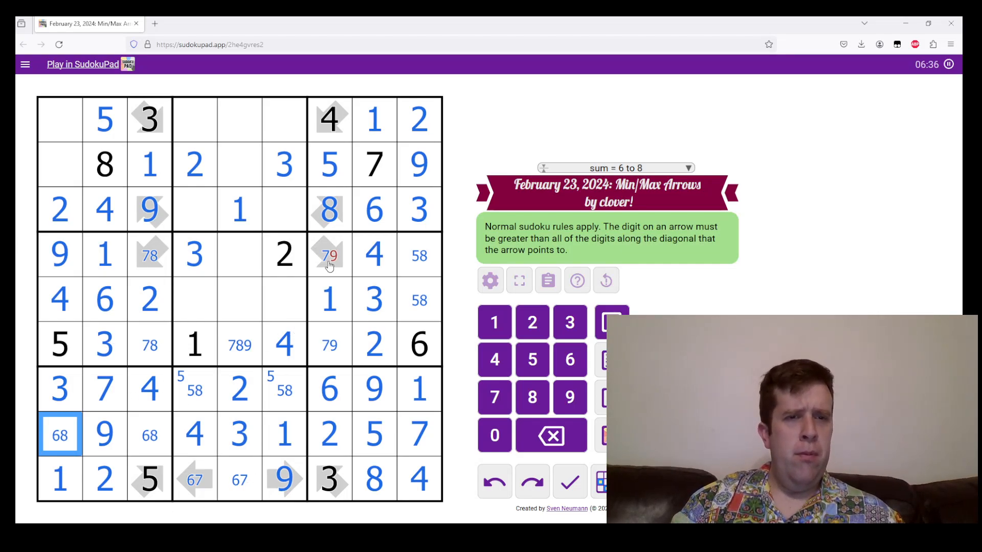
pyautogui.click(374, 344)
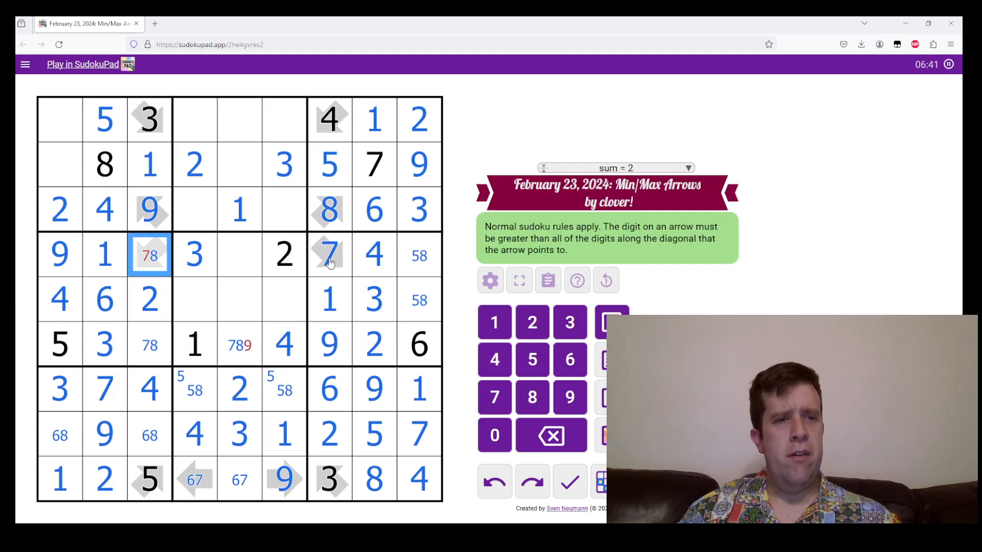
pyautogui.click(238, 344)
pyautogui.write('8')
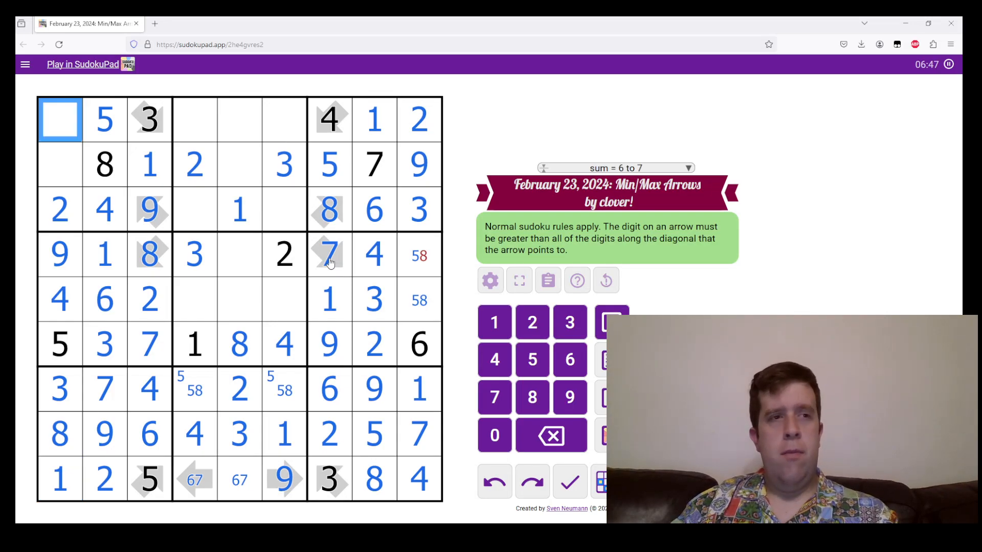
pyautogui.write('6')
pyautogui.write('7')
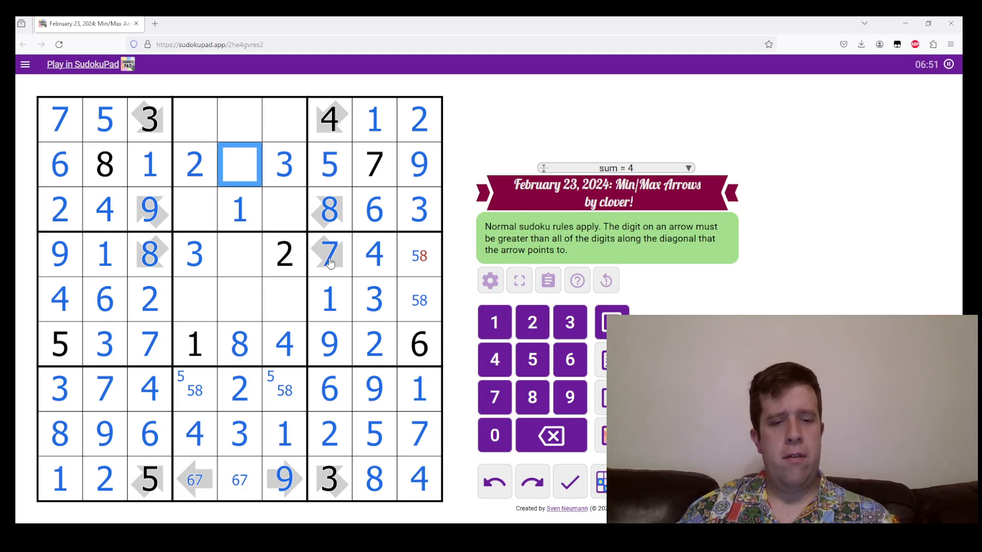
# Fill the remaining centre cells, ending with a 9 in the last empty cell
pyautogui.click(419, 255)
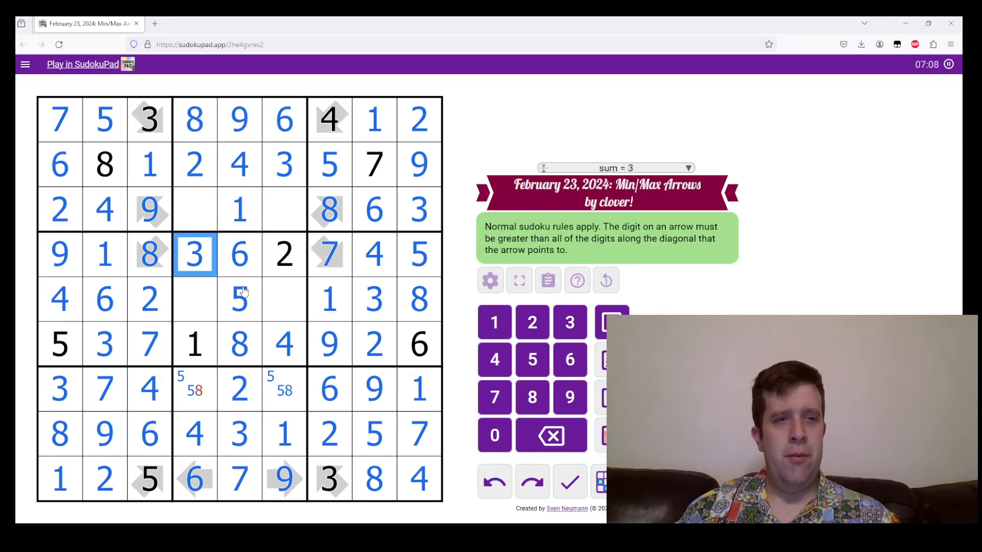
pyautogui.click(284, 388)
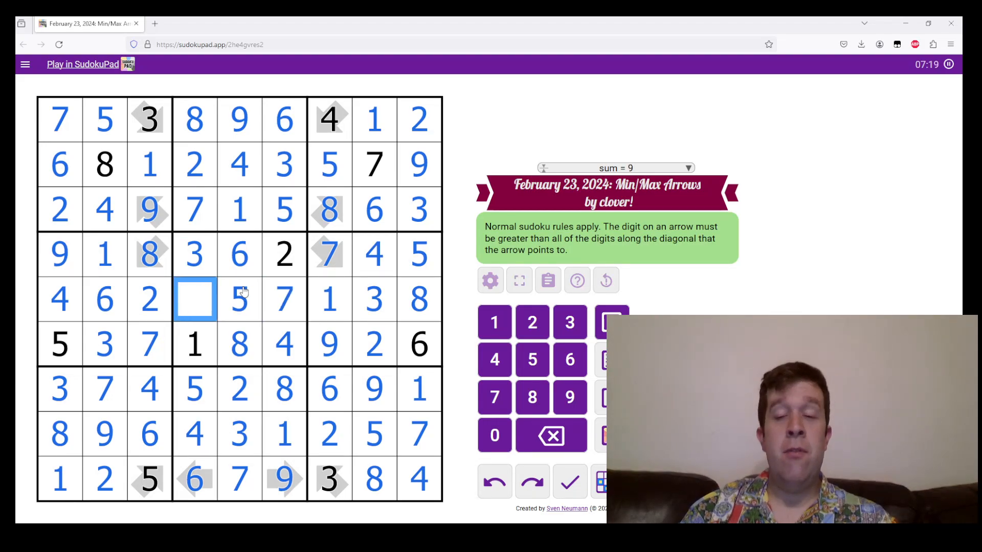
pyautogui.write('9')
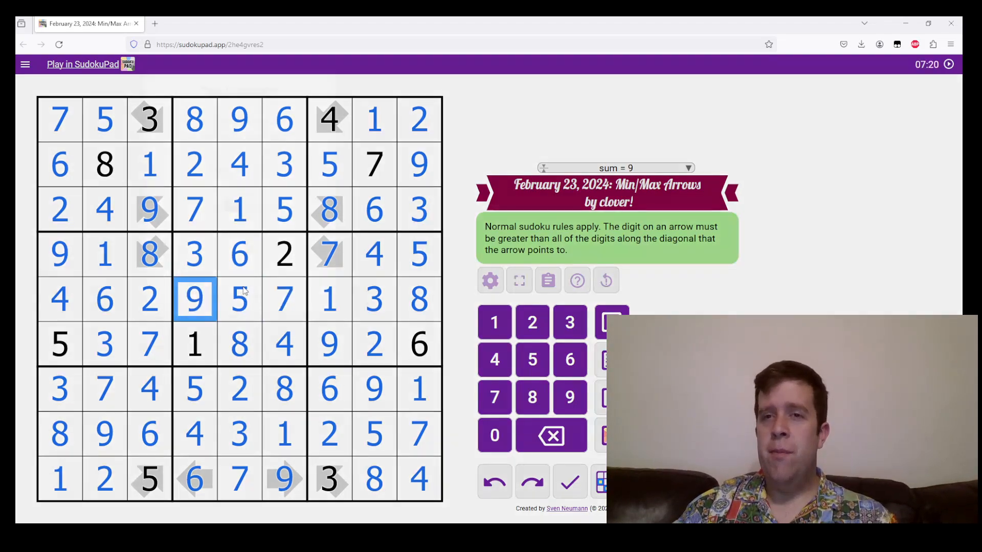